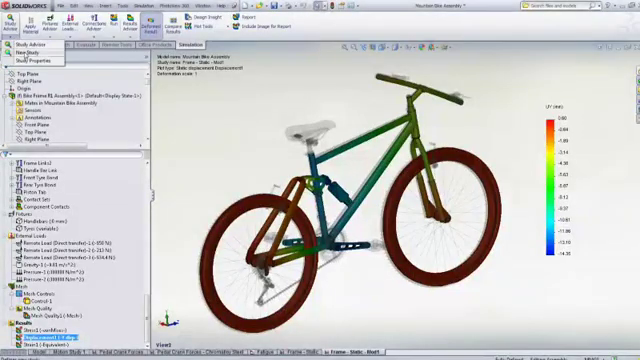
- Choose New Study from the Study Advisor dropdown to begin a new simulation study for the frame
click(20, 46)
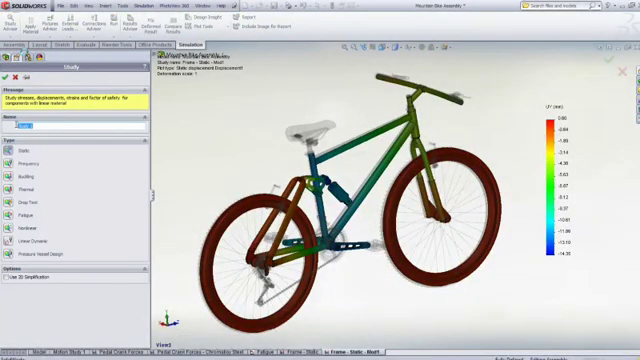